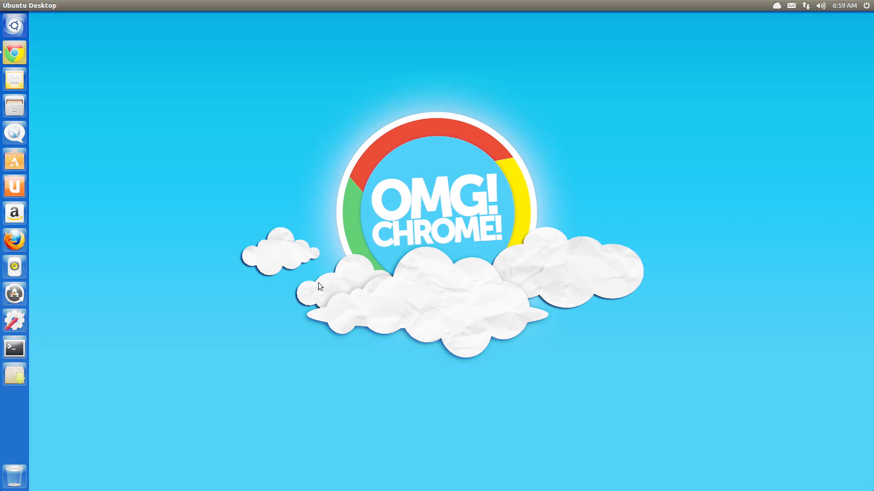
Search the Dash for "exeter, devon" to list matching applications and Exeter photos
type("exeter, devon")
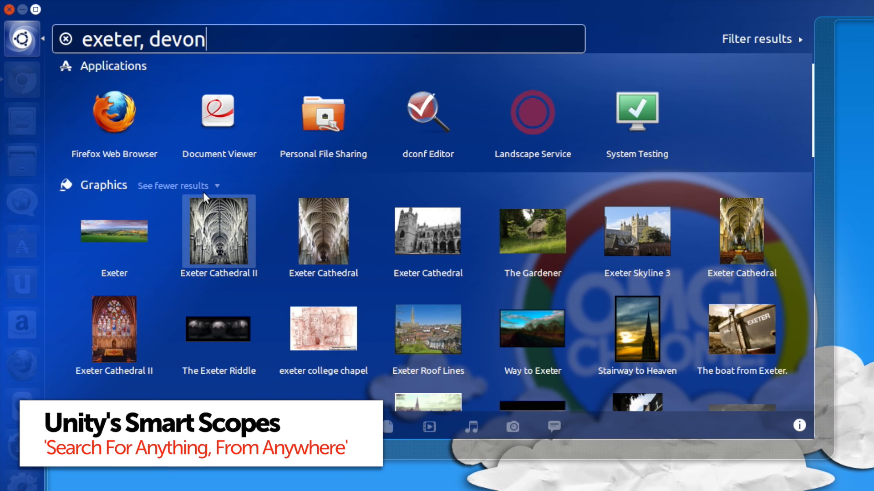
Collapse the Graphics results so Exeter shopping suggestions and Reference maps come into view
left_click(173, 186)
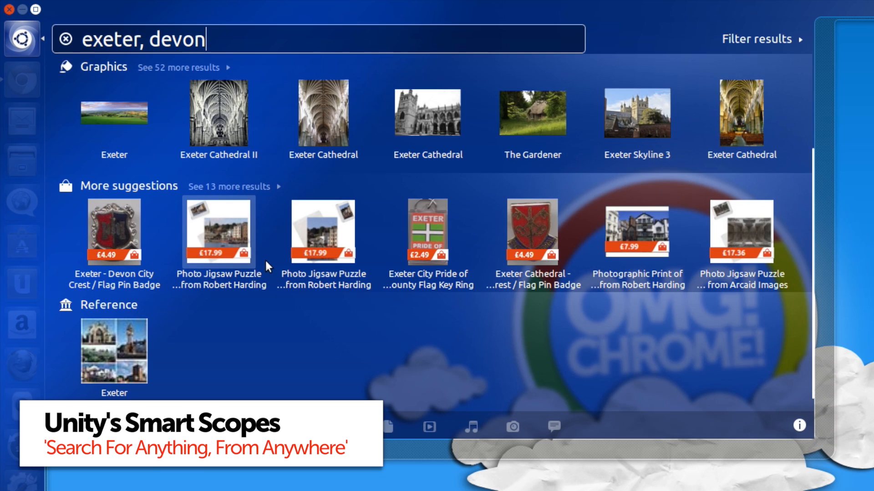
left_click(756, 39)
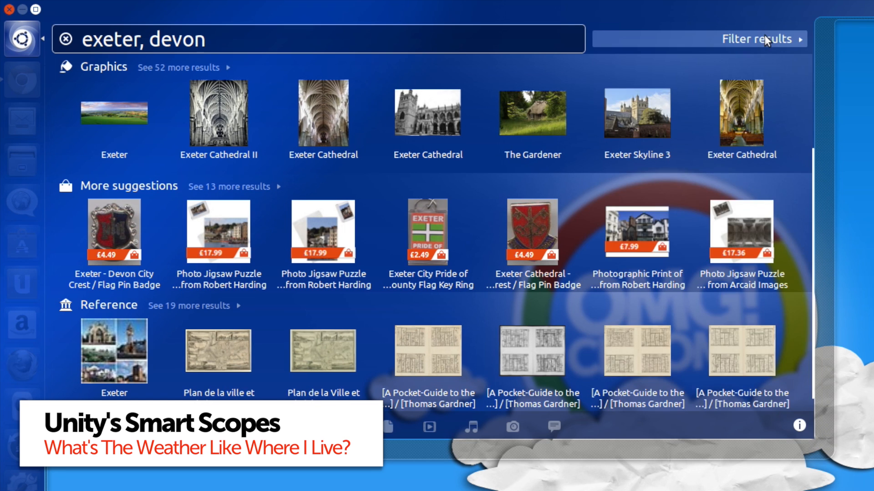
Show the Categories and Sources filters and search "exeter, uk" to get the Exeter weather preview
left_click(757, 39)
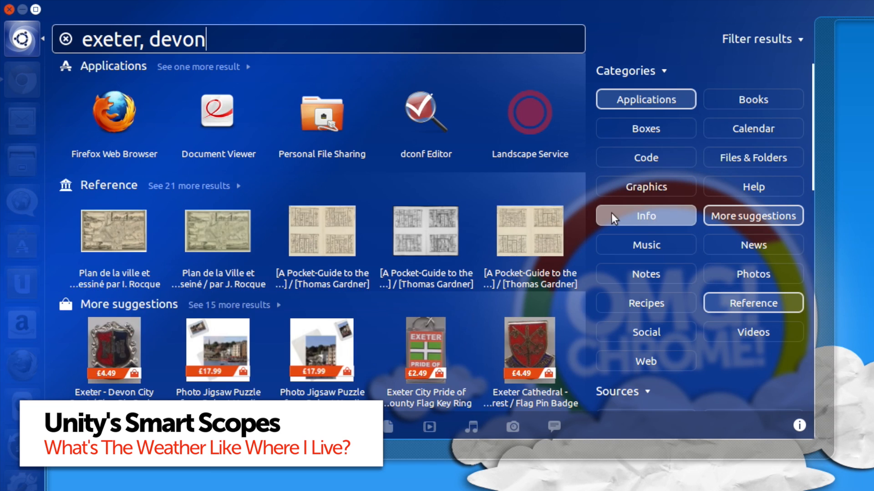
mouse_move(487, 176)
type("uk")
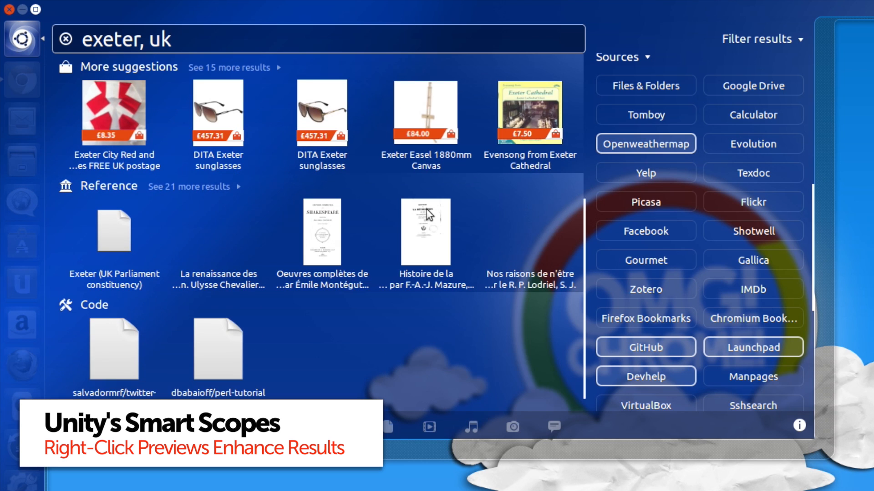
scroll("down", 3)
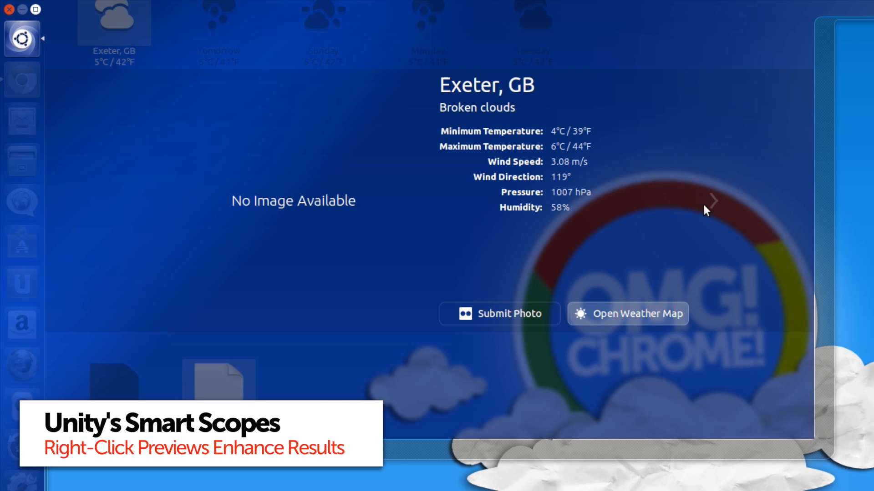
Page the Exeter forecast through Sunday to Monday, then search "doctor who tile"
left_click(714, 202)
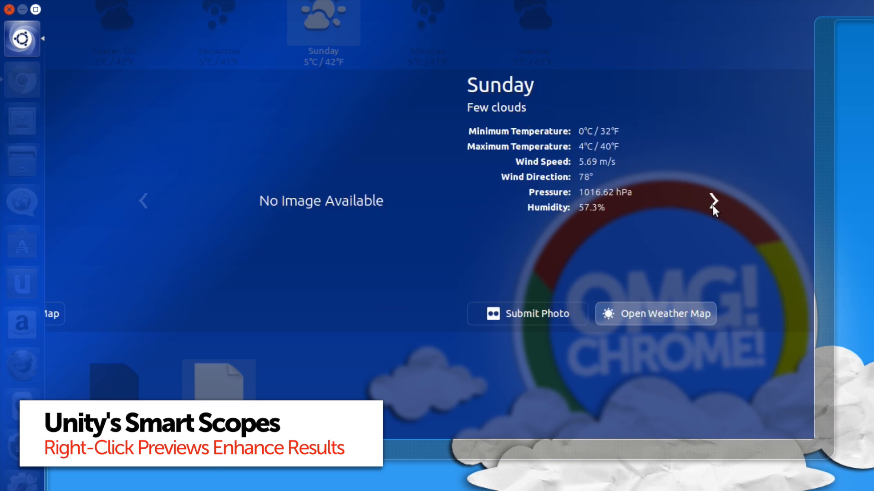
left_click(714, 201)
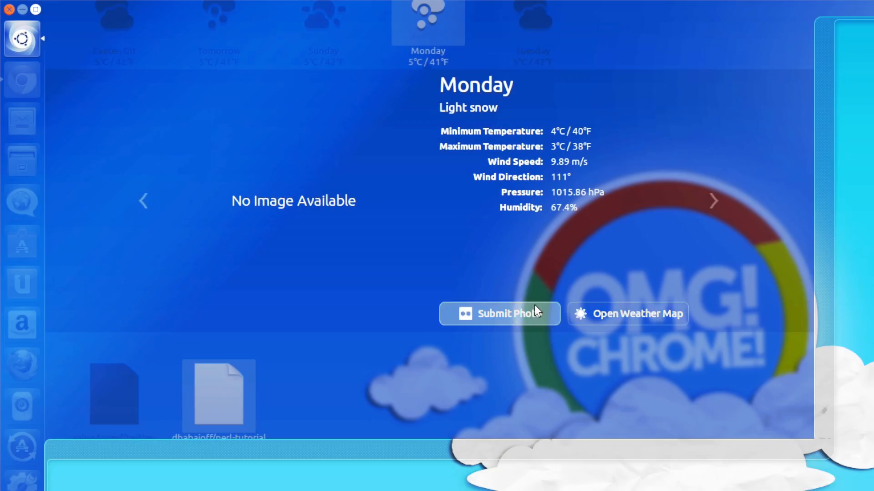
type("doctor who tile")
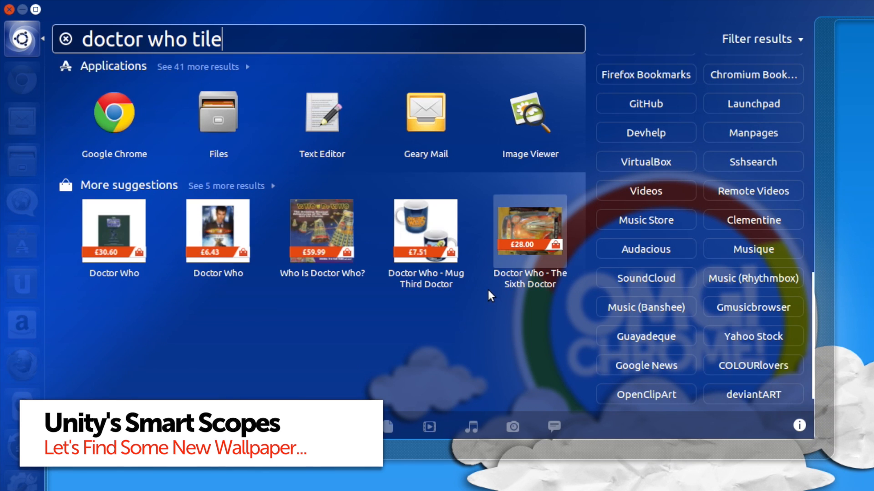
Trim the query to "doctor who" and preview the "Music Of The Spheres" tiled pattern
key("BackSpace")
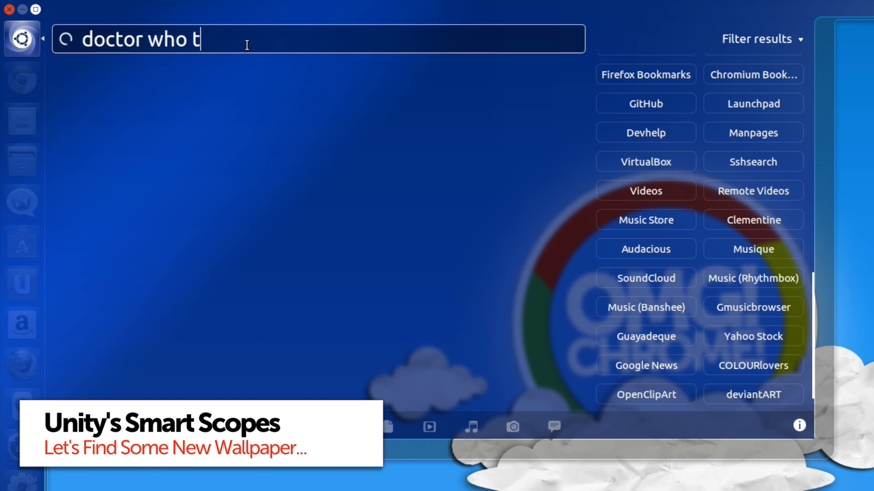
key("BackSpace")
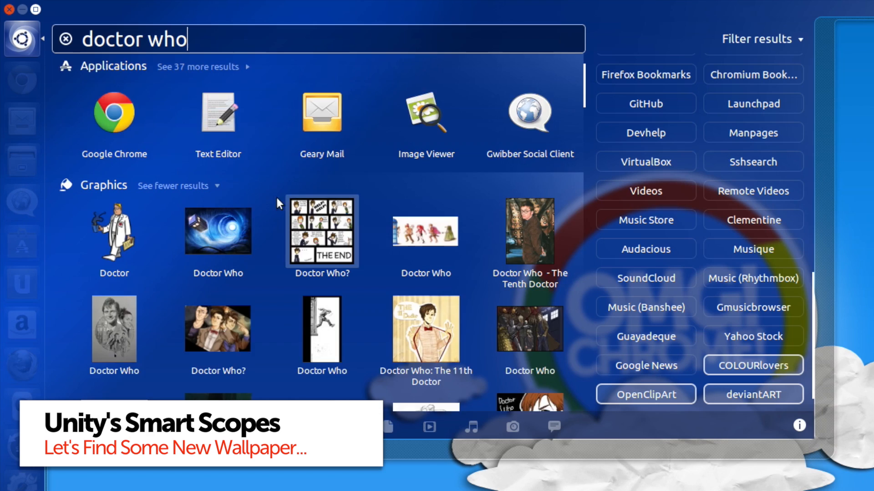
scroll("down", 3)
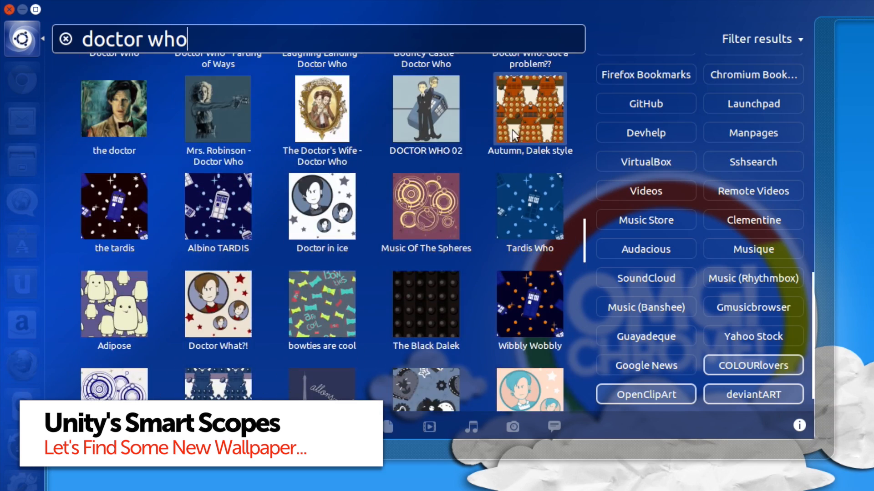
left_click(529, 108)
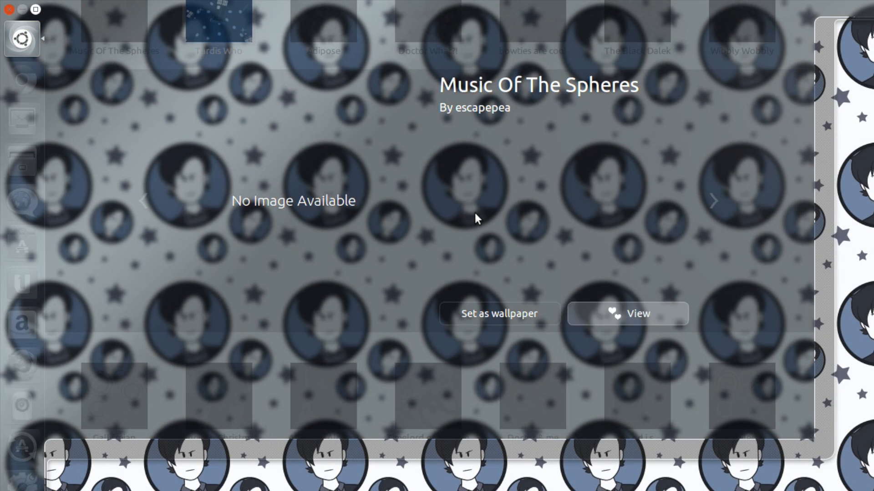
Page the wallpaper previews on to "Adipose" by Epicality and the next tile
left_click(322, 22)
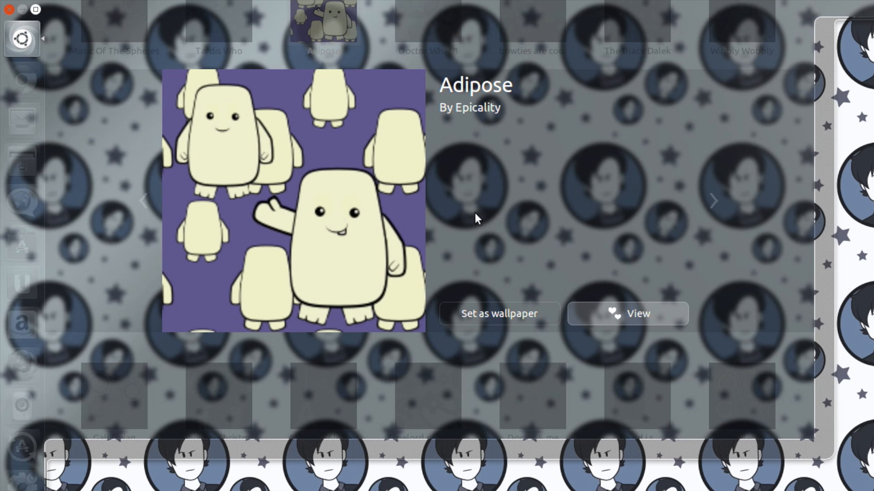
left_click(499, 313)
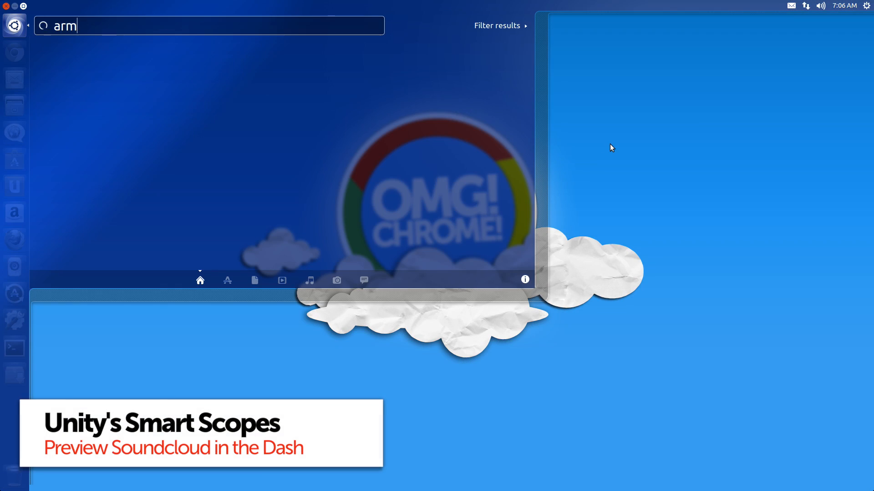
Search "army of lovers rockin the ride" and preview the Gazella remix SoundCloud track
type("army of lovers rockin the")
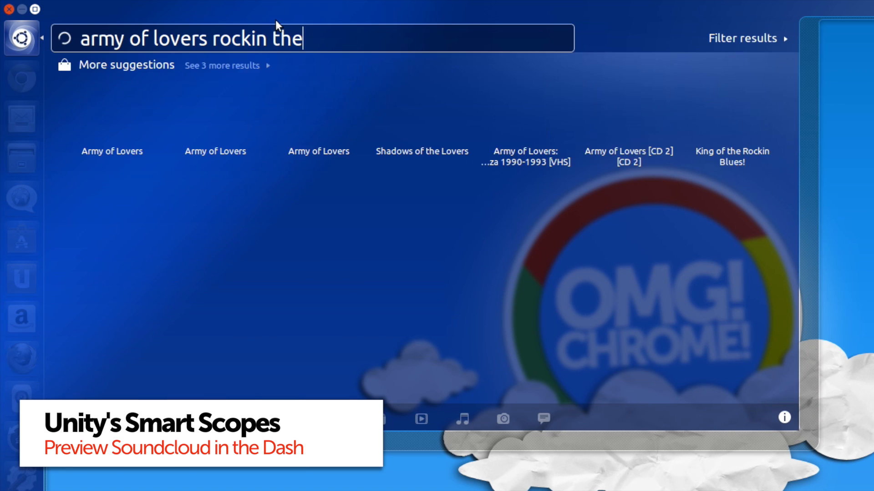
type("ride")
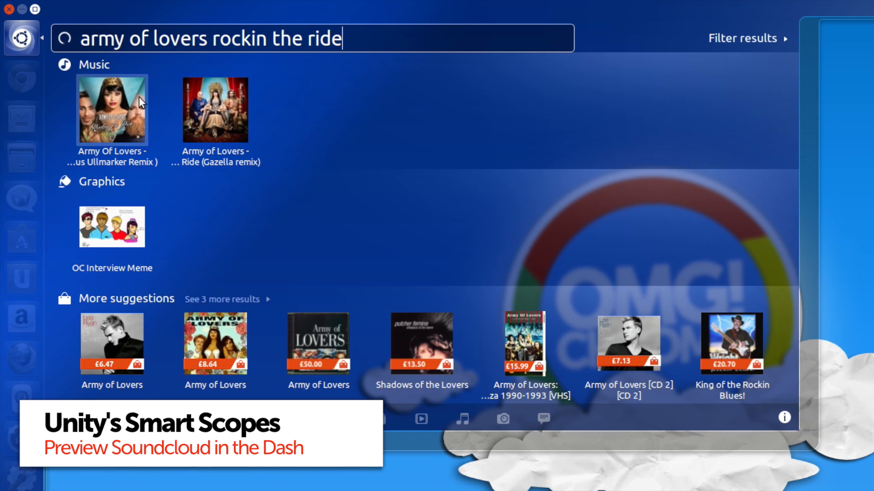
left_click(215, 110)
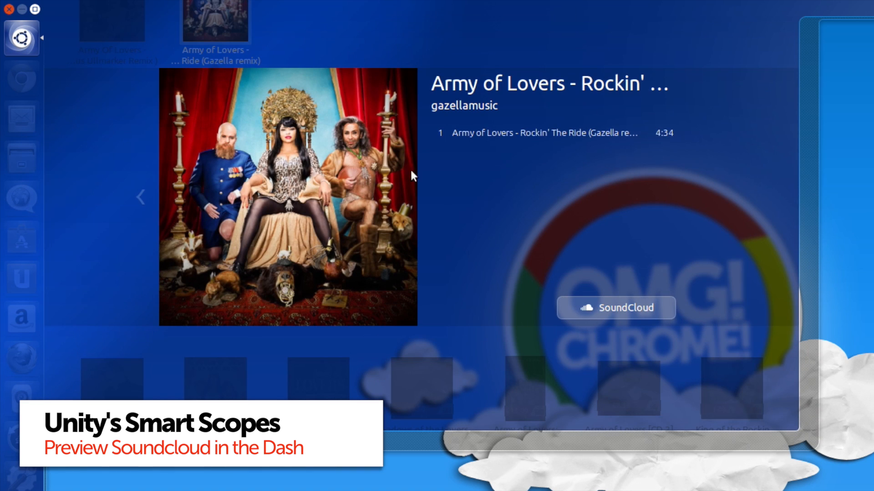